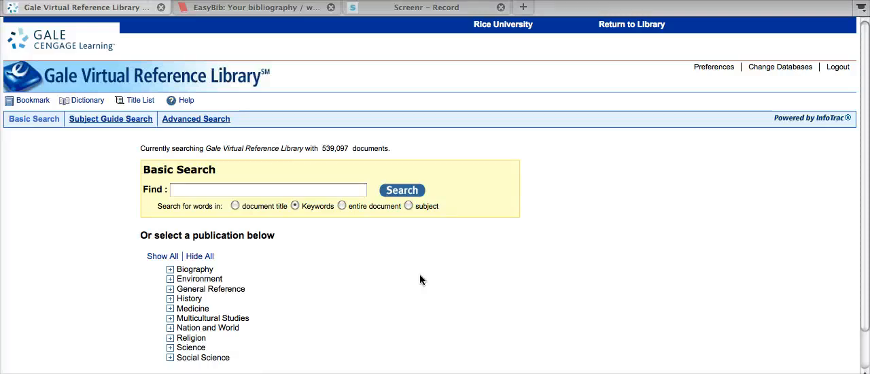
mouse_move(286, 244)
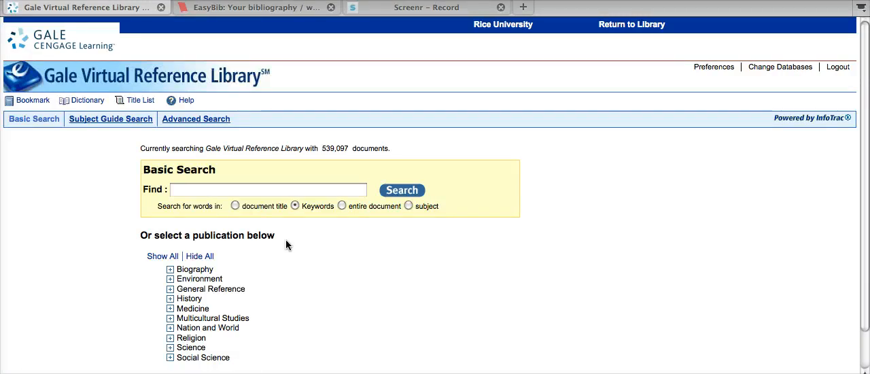
Step: Type 'US History' as a keyword query in the Basic Search Find box
type("us")
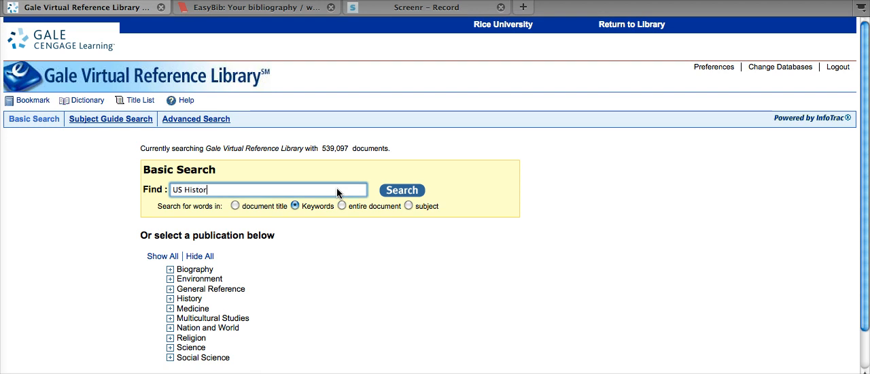
mouse_move(403, 292)
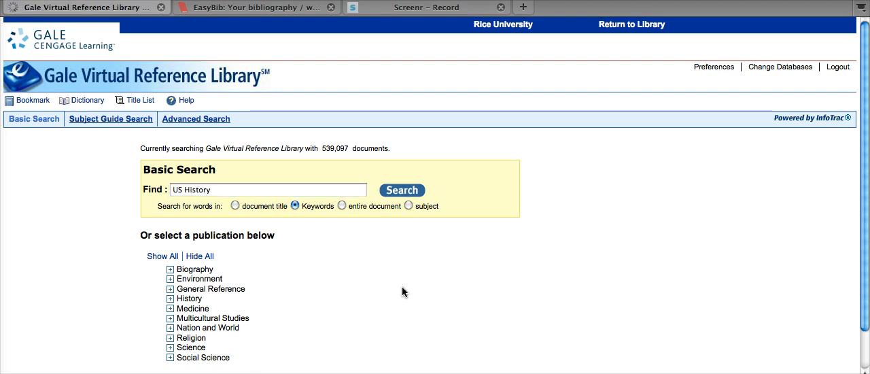
Step: Run the US History search and open the 'Social History, U.S.' article
left_click(401, 190)
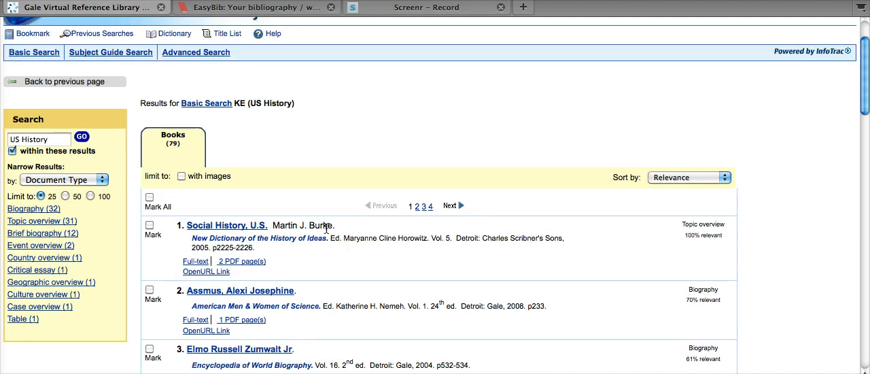
left_click(226, 225)
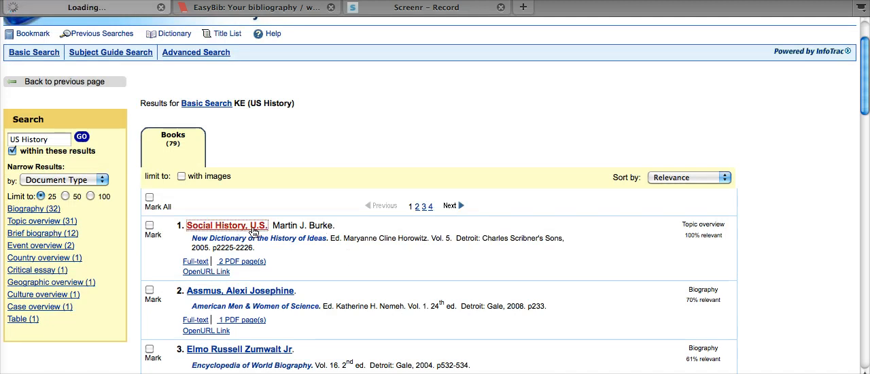
left_click(226, 225)
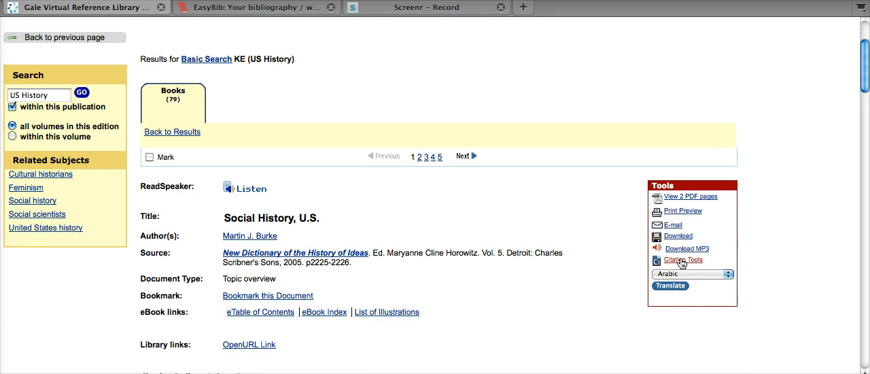
Step: Bring up Citation Tools for the Social History, U.S. article
left_click(681, 259)
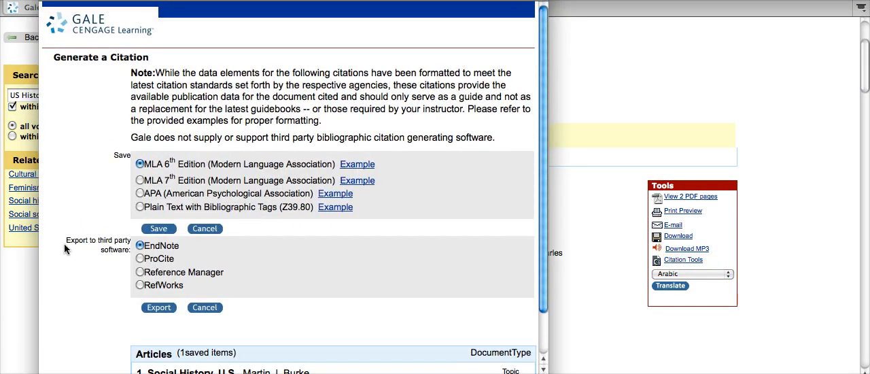
mouse_move(153, 300)
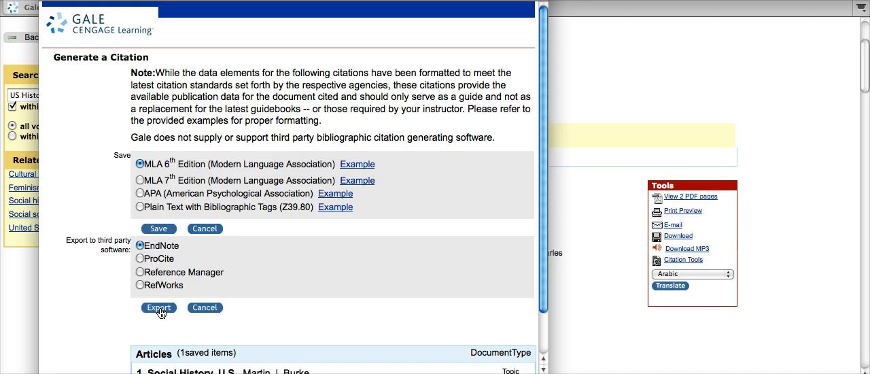
Step: Export the citation in EndNote format and save it as Citation1.ris
left_click(158, 307)
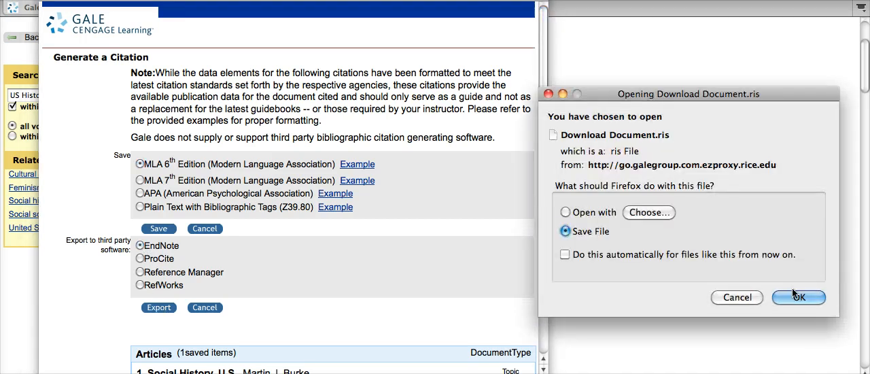
left_click(798, 296)
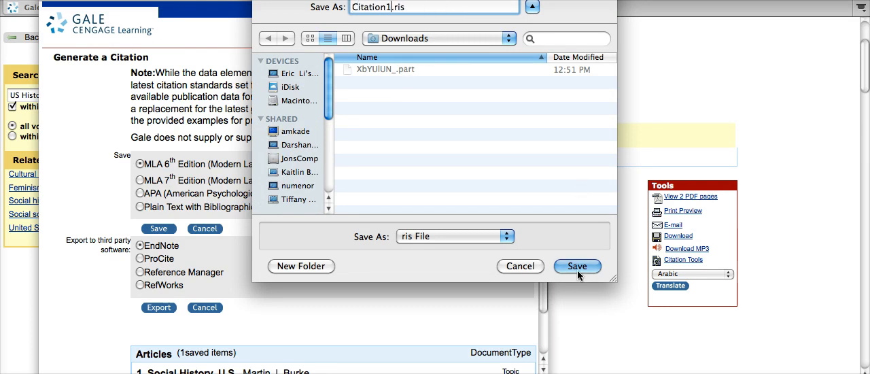
left_click(577, 266)
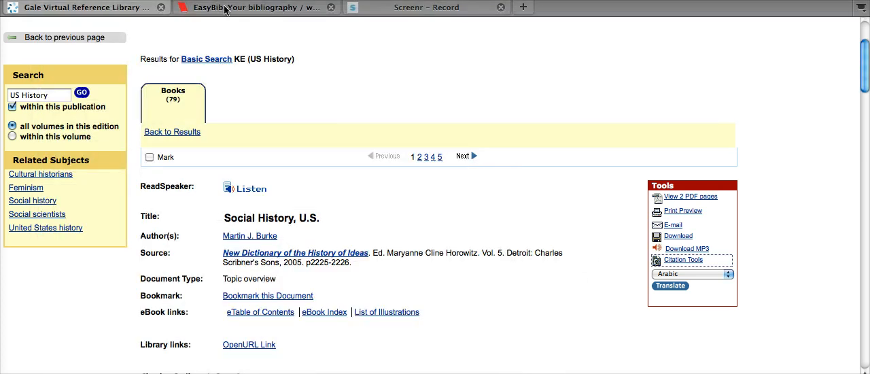
Step: In EasyBib, choose Upload citations and select Citation1.ris for upload
left_click(255, 8)
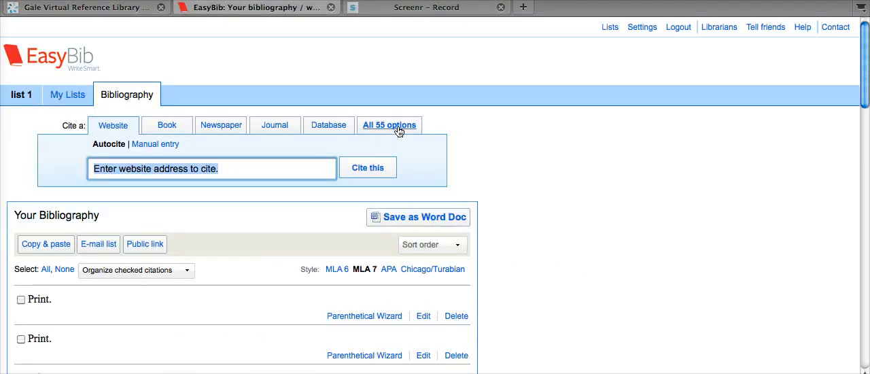
left_click(389, 125)
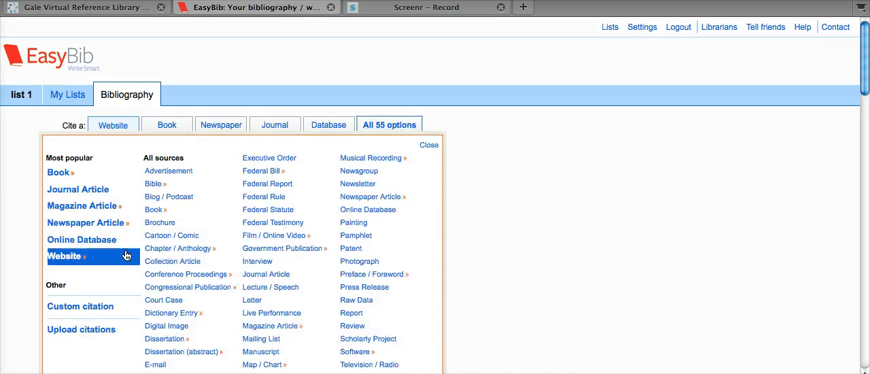
left_click(81, 329)
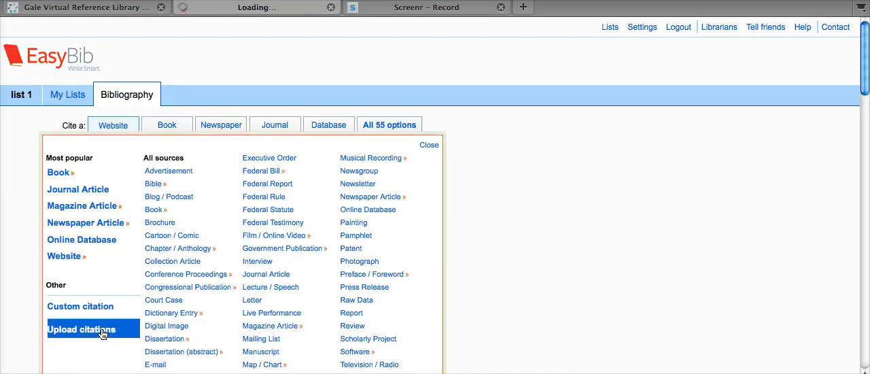
left_click(81, 329)
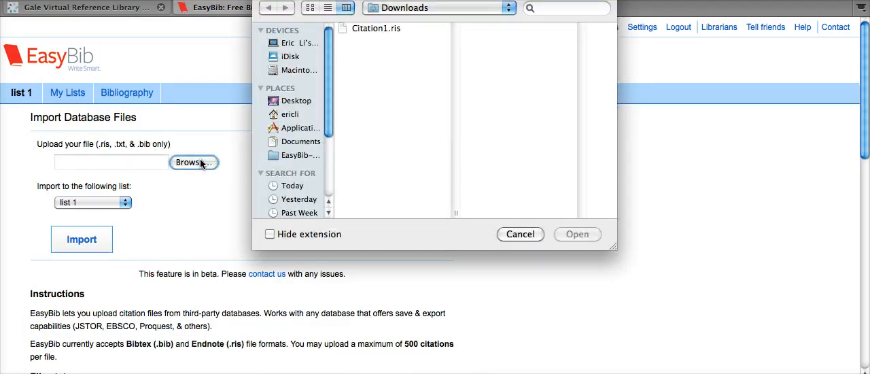
left_click(377, 28)
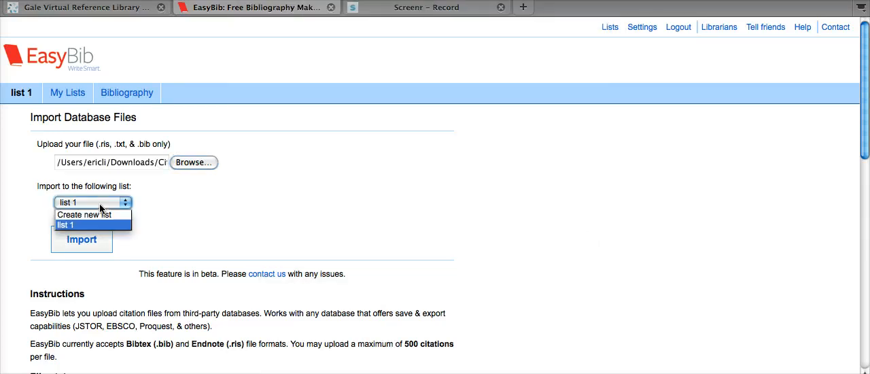
Step: Import Citation1.ris into list 1 and reload until its status reads Finished
left_click(66, 224)
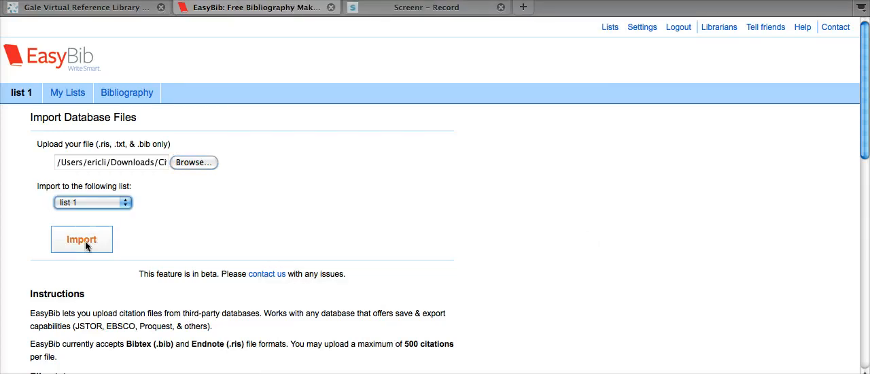
left_click(81, 239)
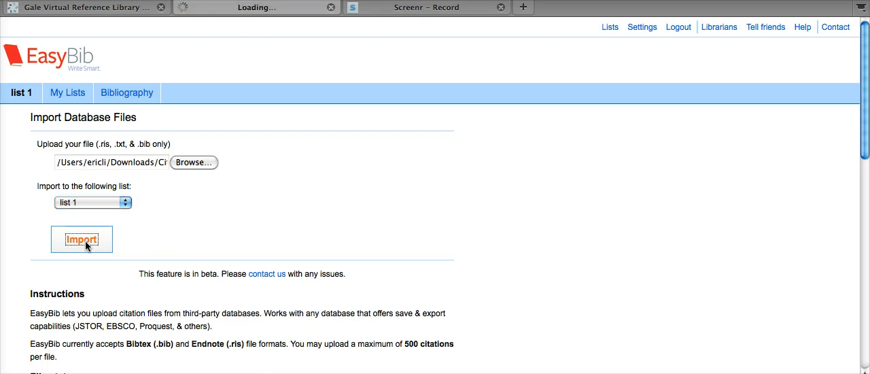
mouse_move(370, 192)
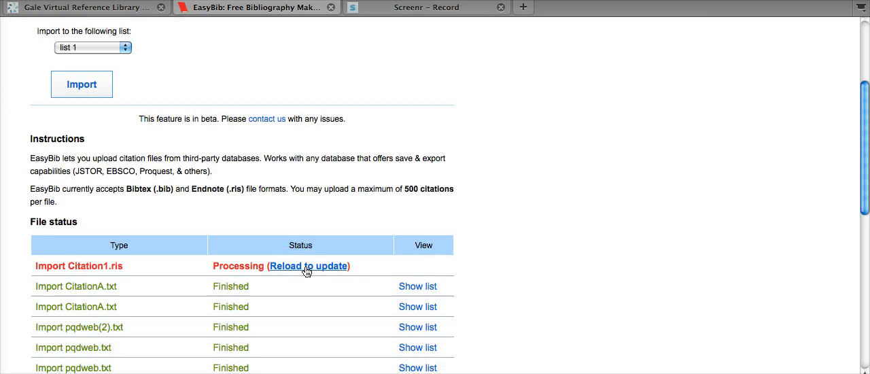
left_click(308, 266)
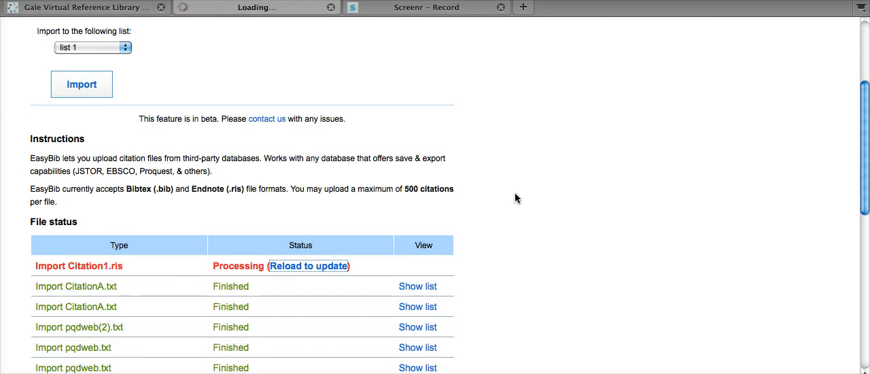
left_click(308, 266)
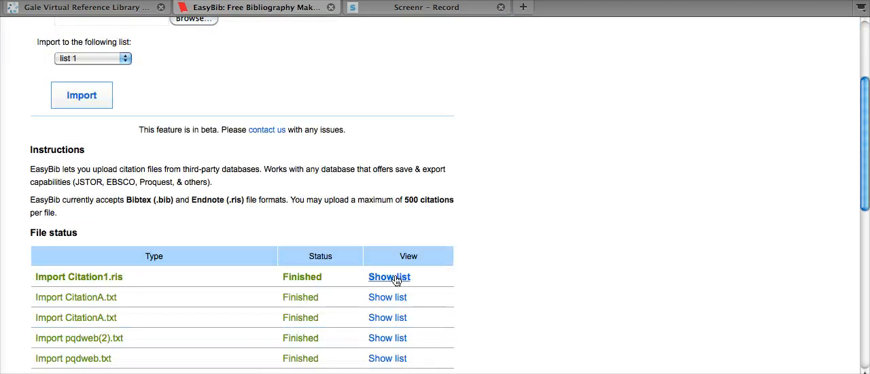
left_click(389, 276)
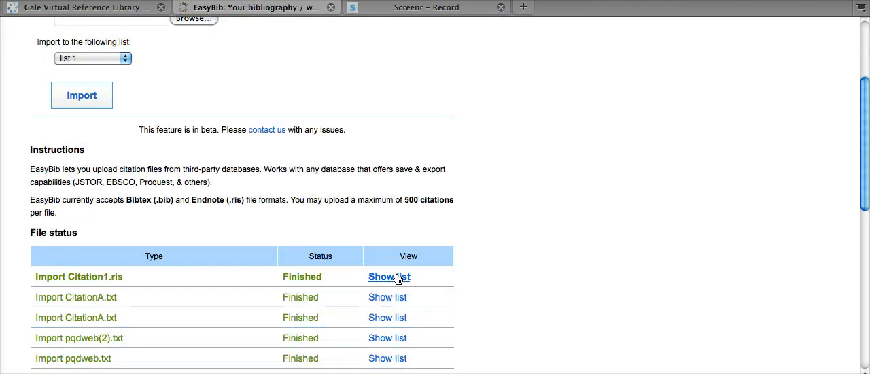
Step: Show list 1 and scroll to the Burke 'Social History, U.S.' MLA citation
left_click(389, 277)
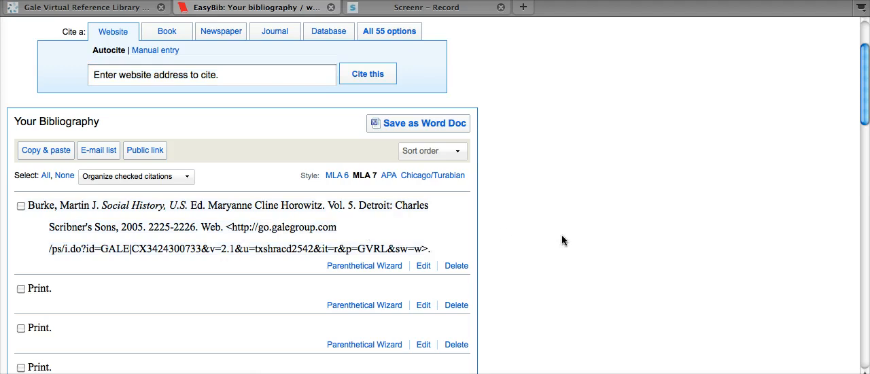
scroll("up", 3)
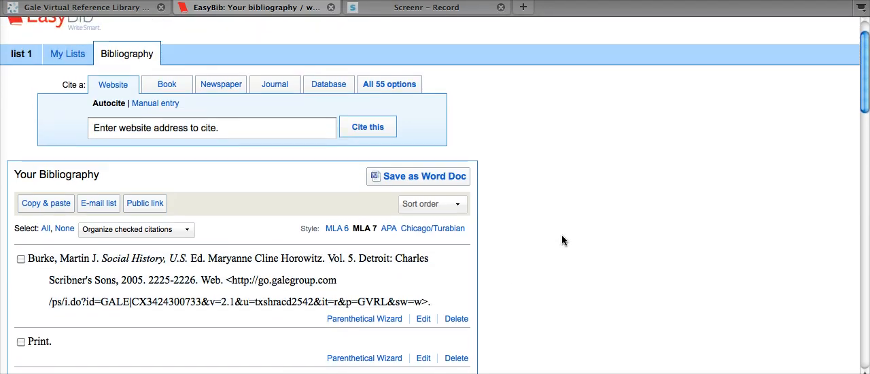
scroll("up", 3)
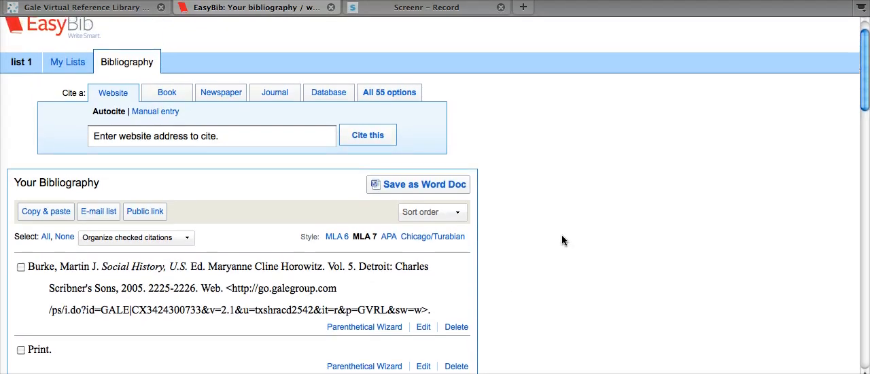